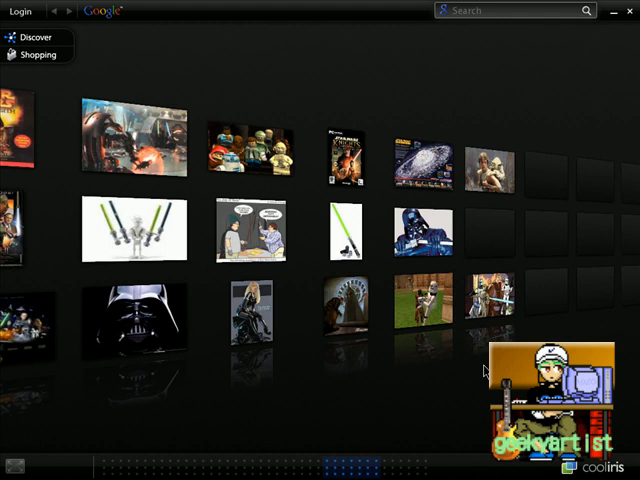
Scroll the Cooliris 3D wall of Star Wars images toward the Darth Vader picture
scroll(right, 3)
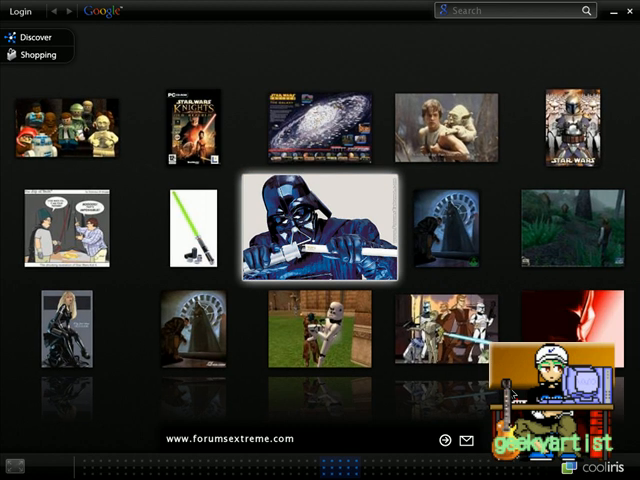
mouse_move(287, 286)
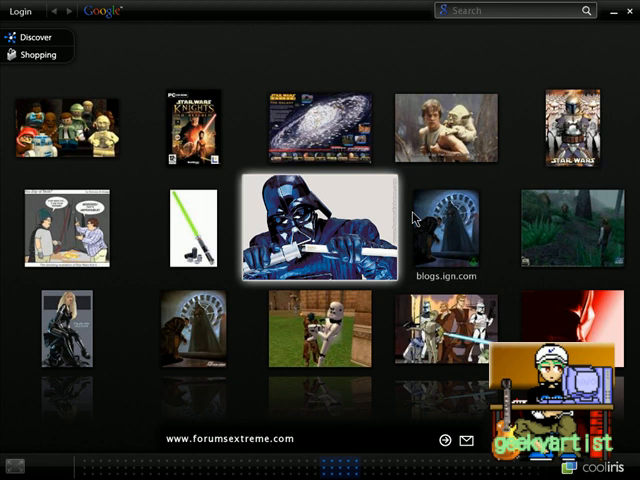
mouse_move(484, 162)
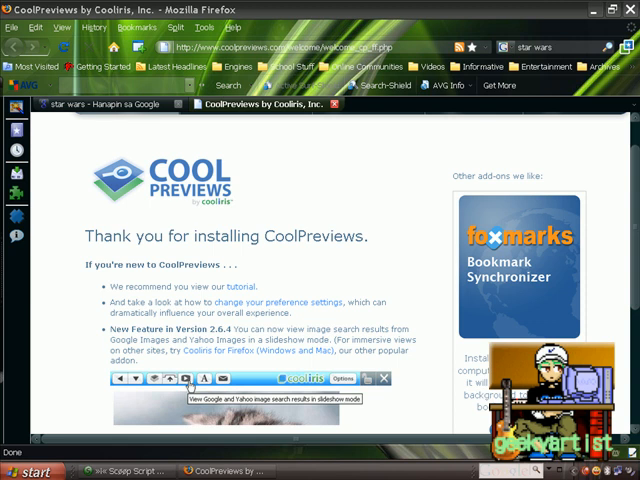
mouse_move(390, 218)
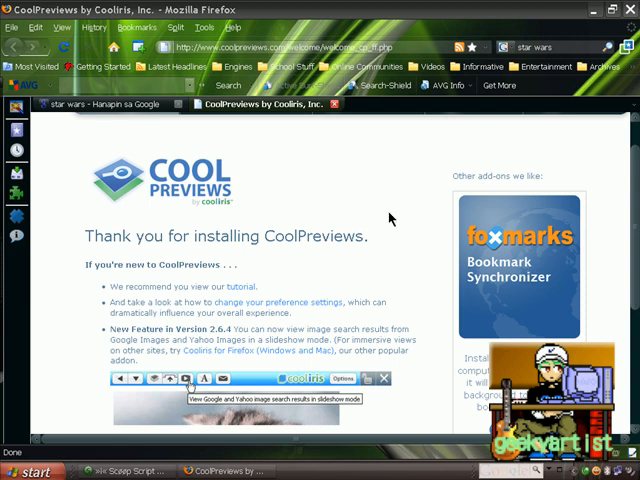
mouse_move(424, 260)
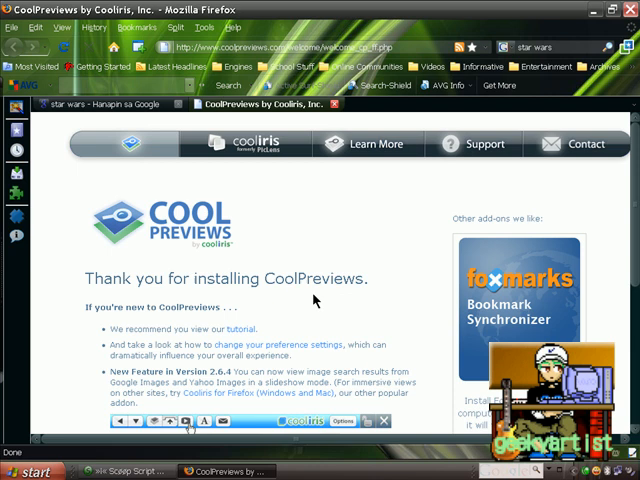
mouse_move(248, 329)
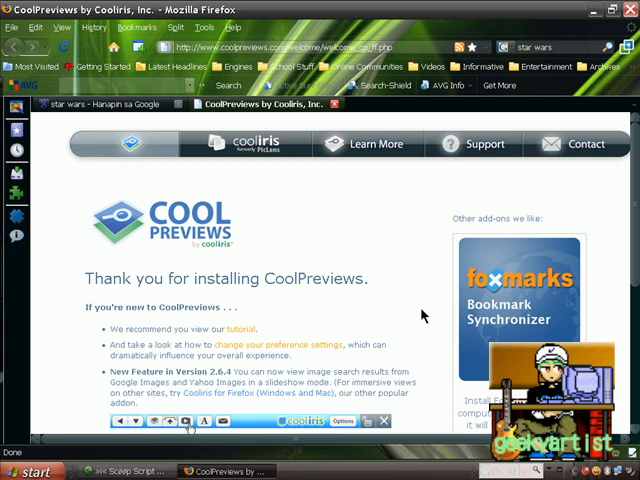
Scroll the CoolPreviews welcome page to Quick Tips and return to the star wars results tab
scroll(down, 3)
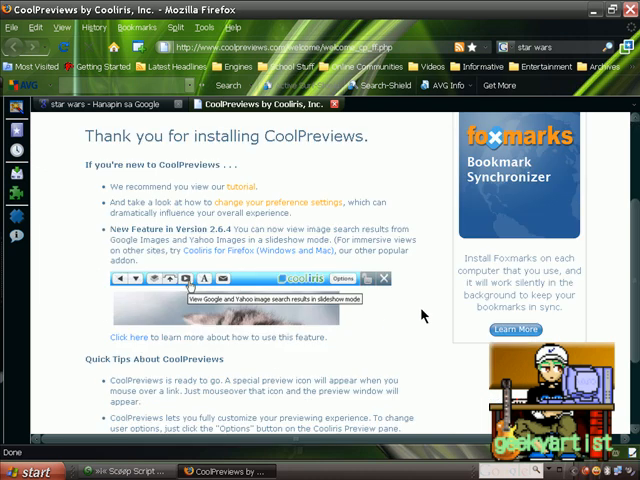
double_click(332, 137)
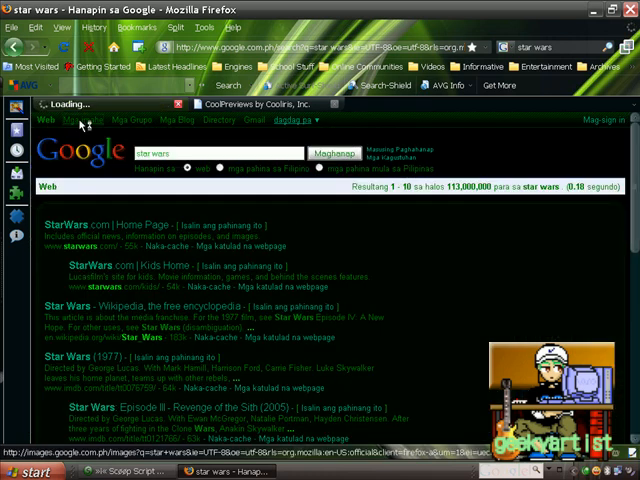
Switch the Google 'star wars' search to image results ('Mga imahe') and browse them
click(78, 121)
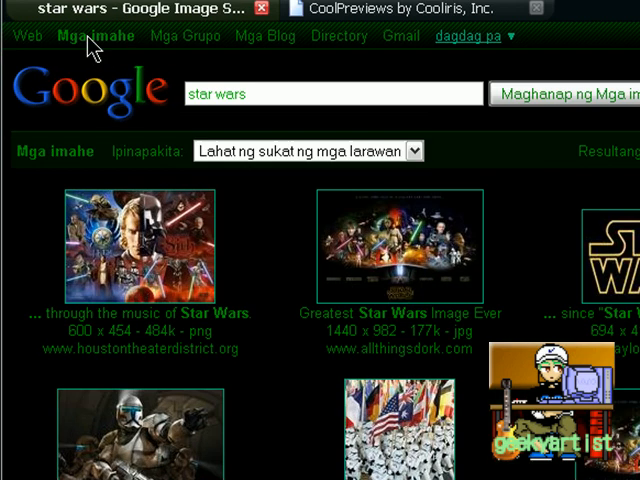
scroll(down, 3)
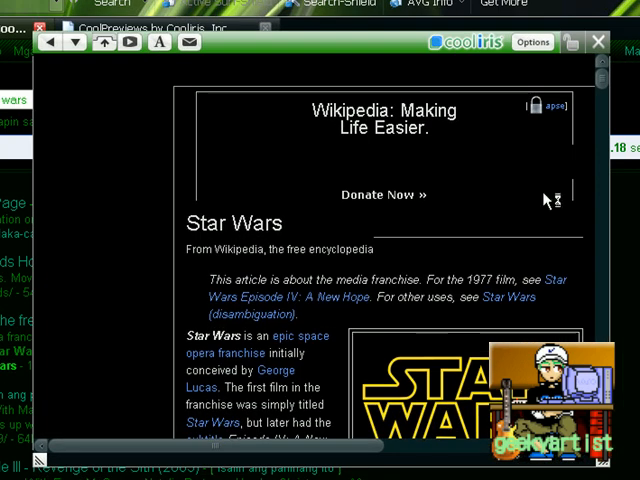
Read down the Star Wars Wikipedia preview and move the pane to the next result
scroll(down, 3)
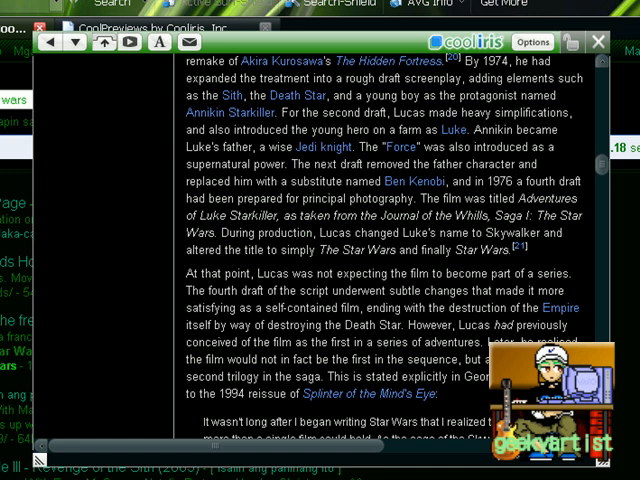
click(597, 42)
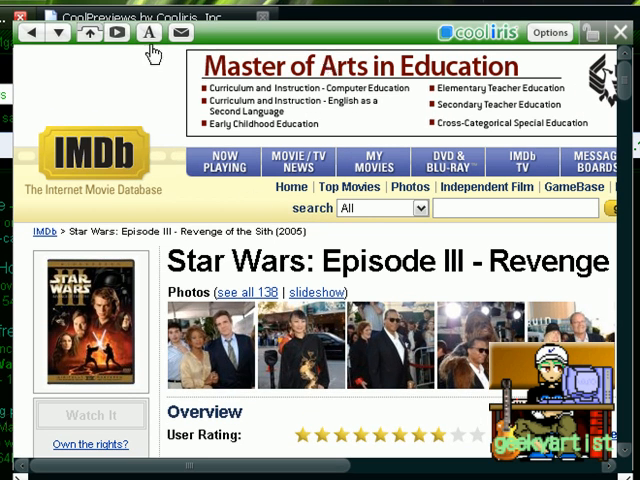
mouse_move(181, 32)
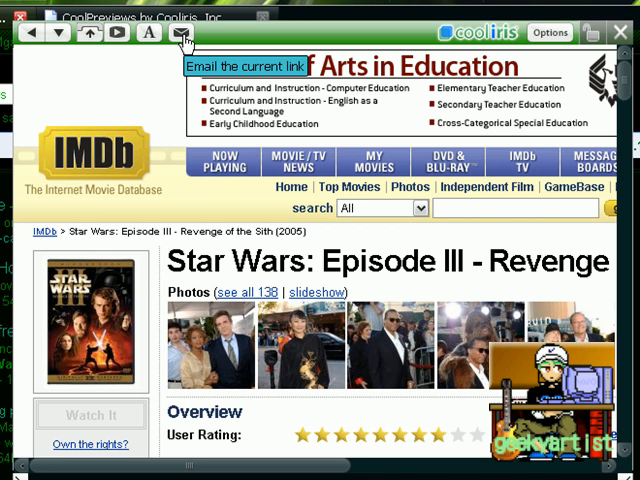
mouse_move(183, 42)
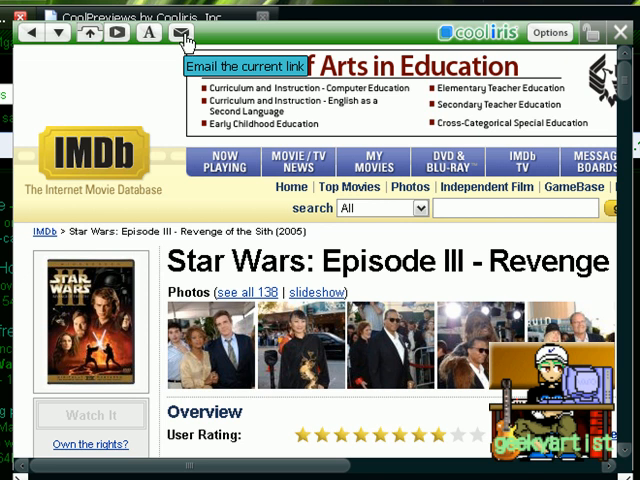
Try the preview's text-size choices on the IMDb Revenge of the Sith page
click(147, 33)
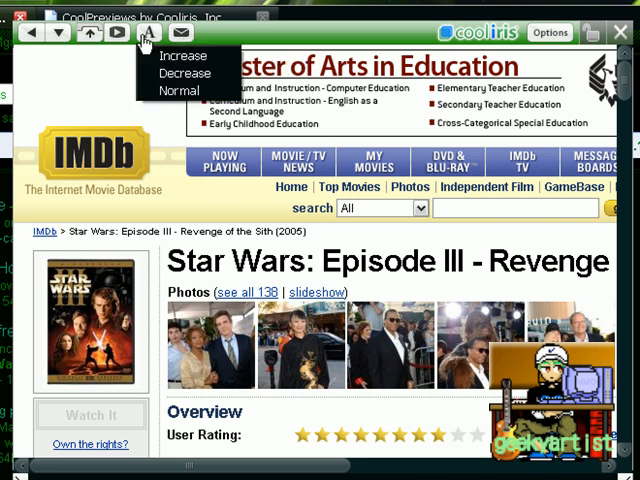
click(148, 32)
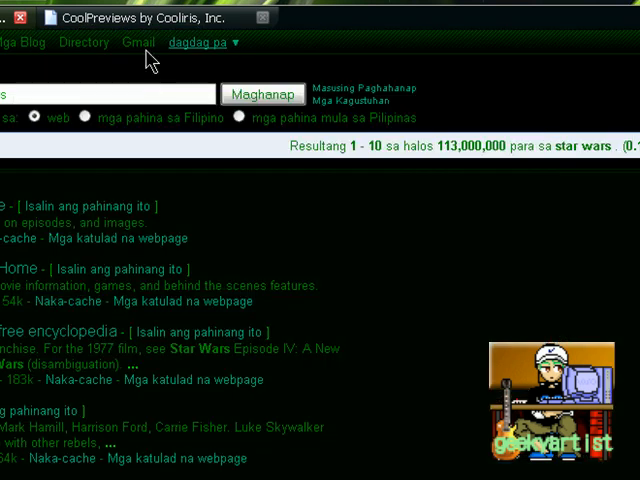
mouse_move(108, 205)
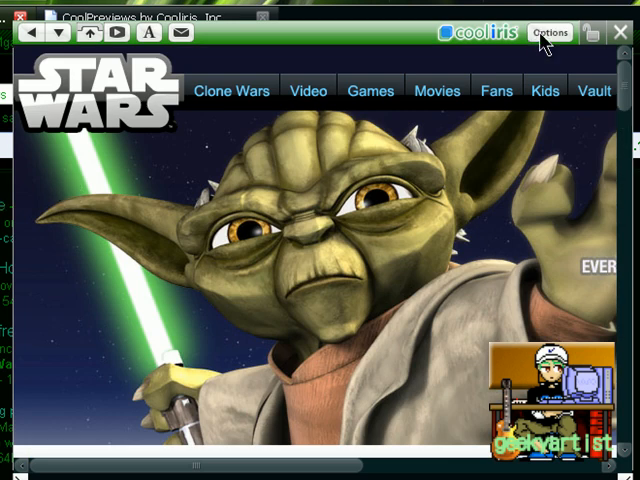
In CoolPreviews User Options, try the Grape theme and settle on the Black theme
click(552, 33)
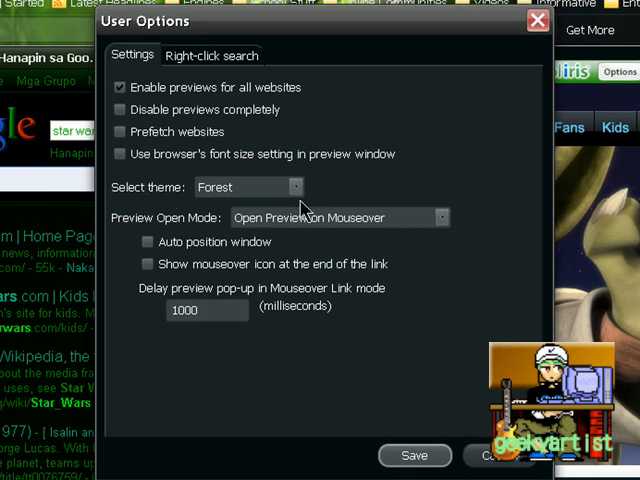
click(294, 187)
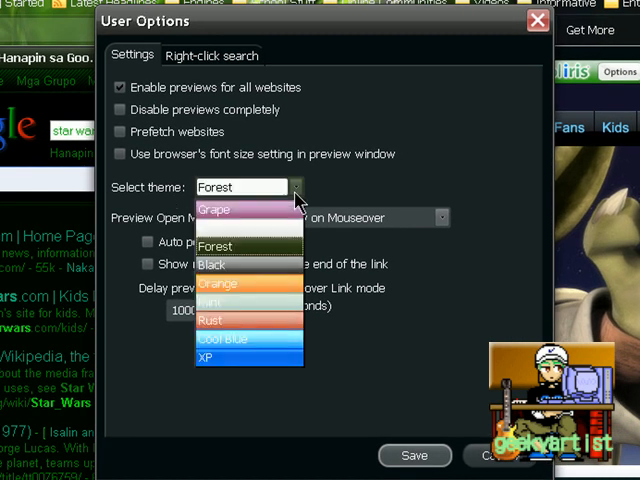
click(248, 206)
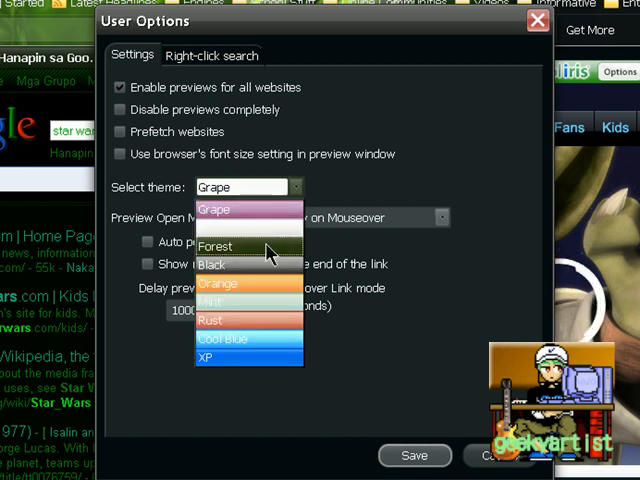
click(217, 246)
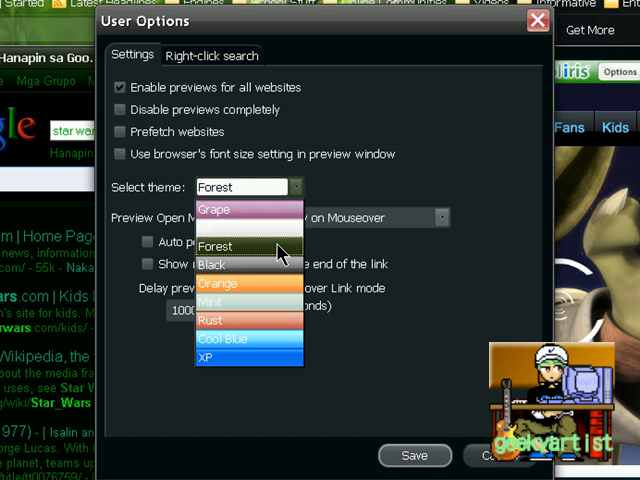
click(216, 264)
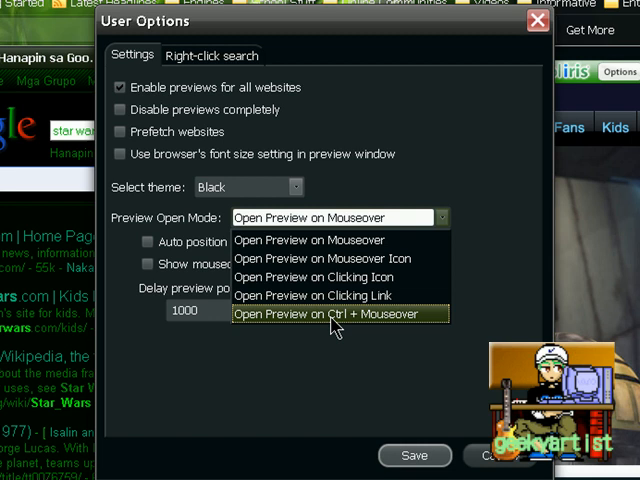
mouse_move(455, 318)
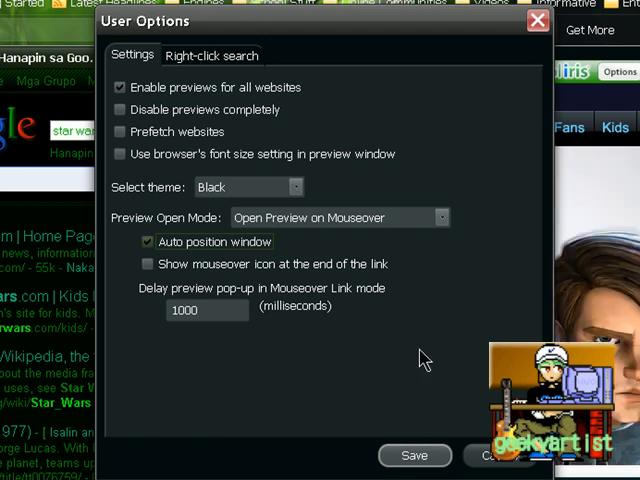
Show the Right-click search settings with activated and non-activated websites
click(210, 55)
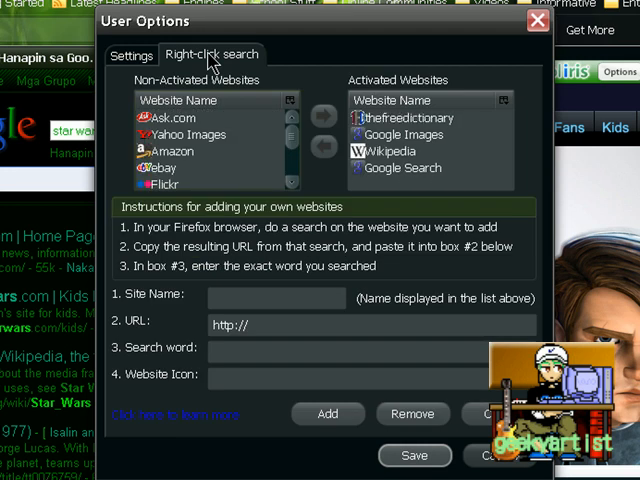
mouse_move(277, 242)
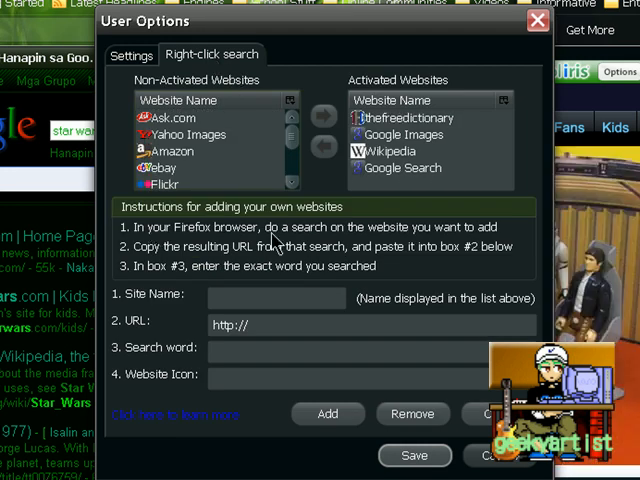
mouse_move(492, 238)
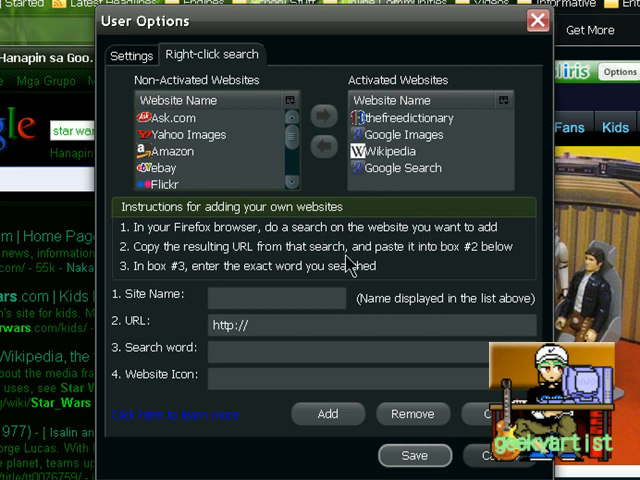
mouse_move(455, 263)
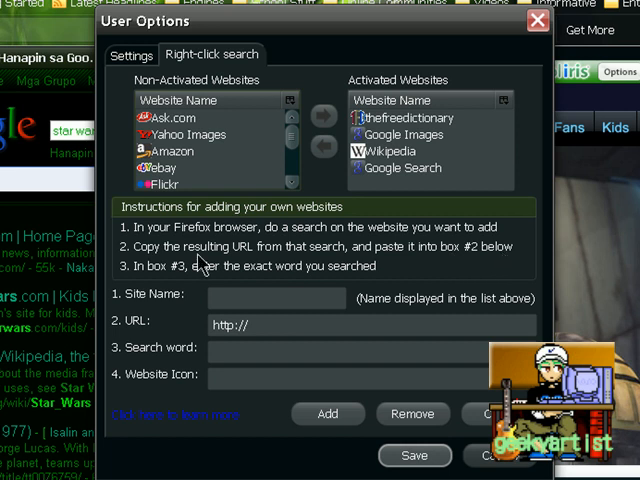
mouse_move(281, 281)
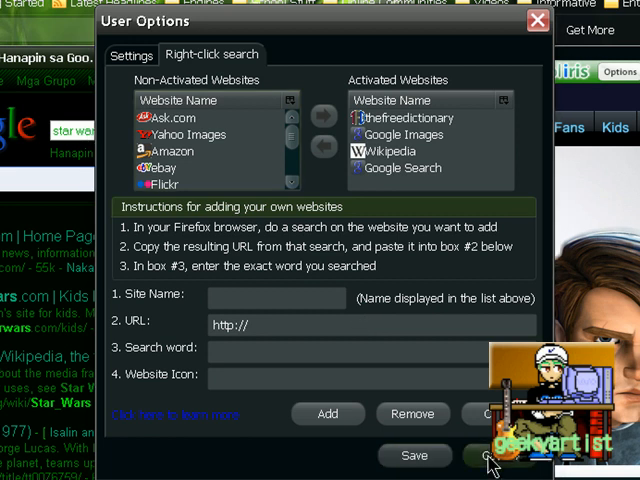
Cancel out of the CoolPreviews User Options, returning to the Google results
click(489, 455)
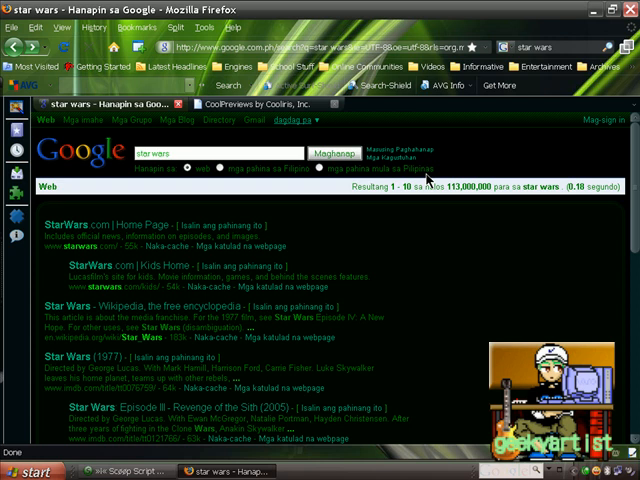
mouse_move(446, 312)
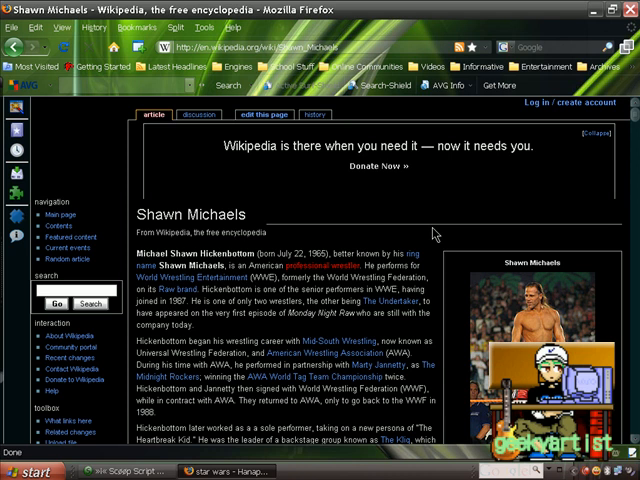
mouse_move(448, 252)
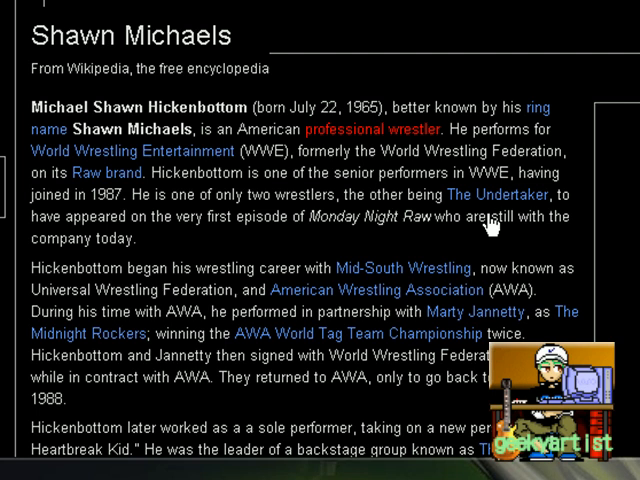
mouse_move(503, 196)
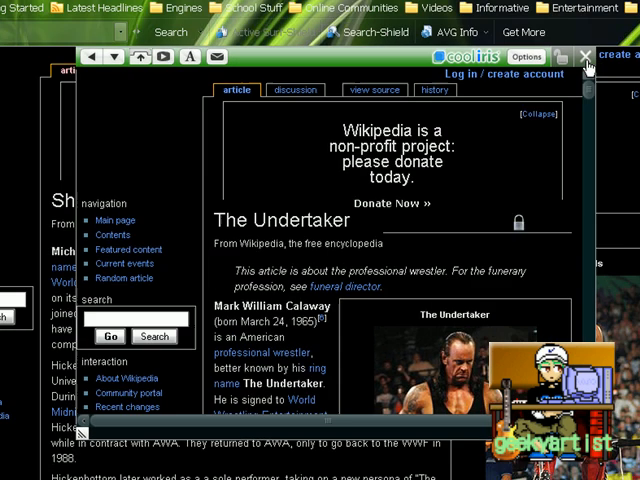
In Right-click search options, deactivate thefreedictionary and activate Youtube Videos
click(585, 56)
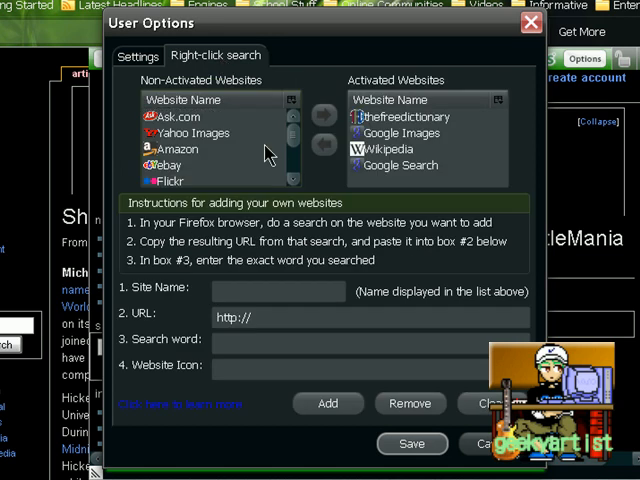
mouse_move(177, 148)
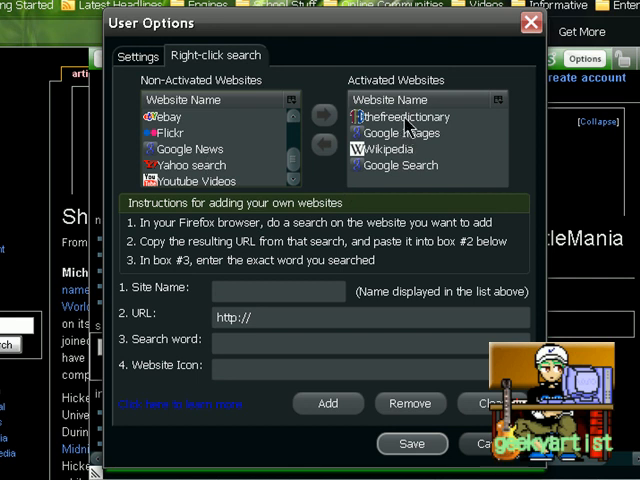
click(415, 117)
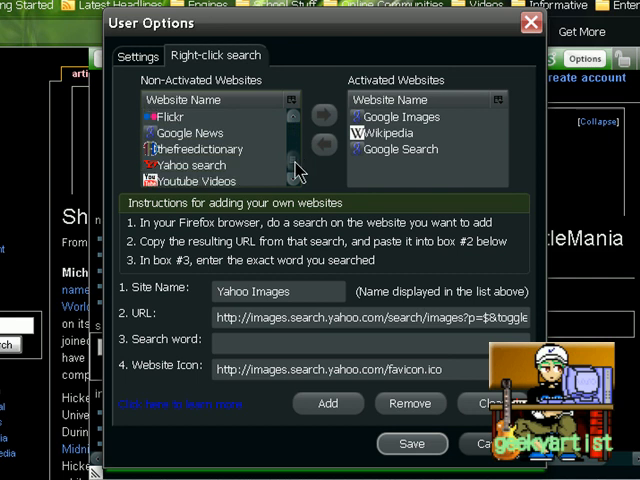
click(194, 165)
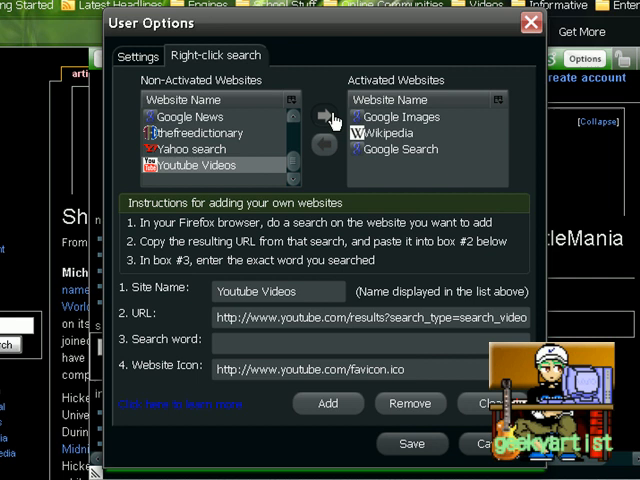
click(324, 117)
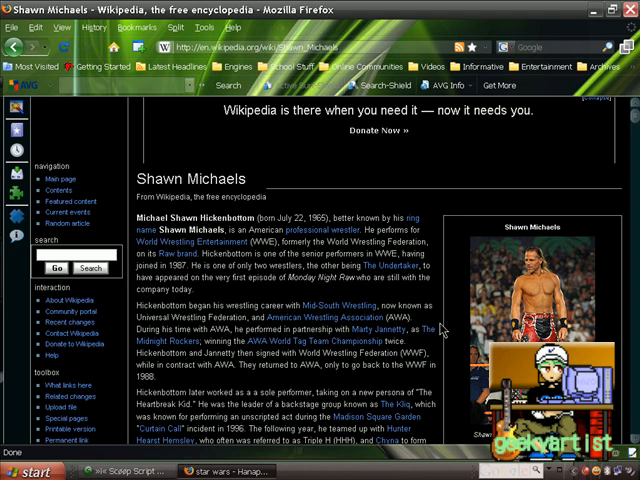
Run a Cooliris Google Images search on the word 'Heartbreak', then close the preview
scroll(down, 3)
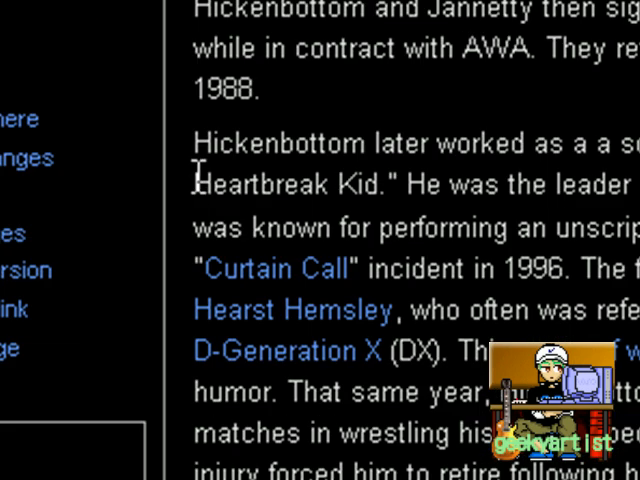
double_click(250, 185)
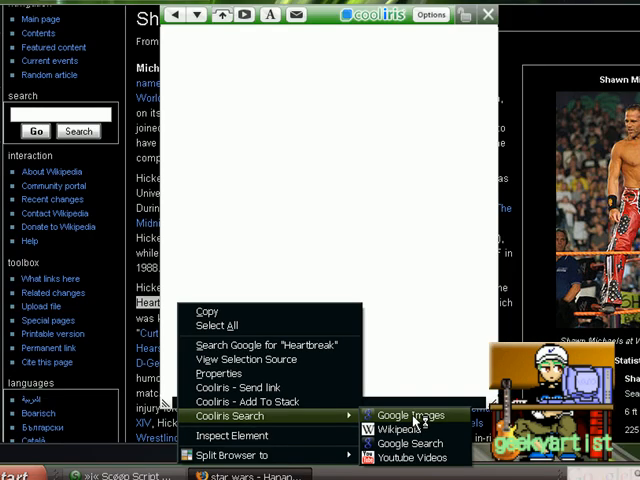
click(399, 415)
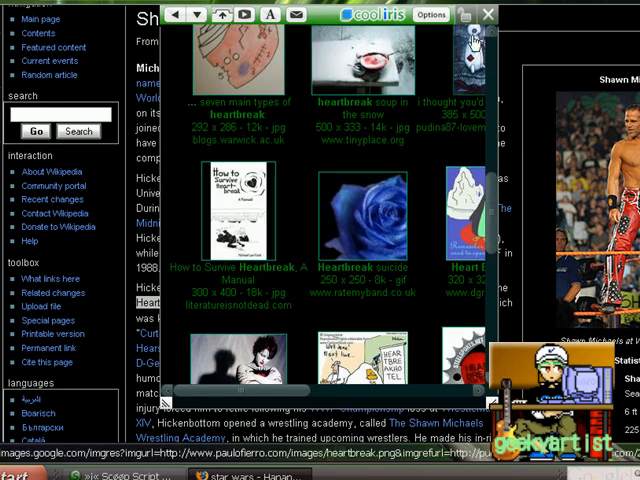
click(488, 14)
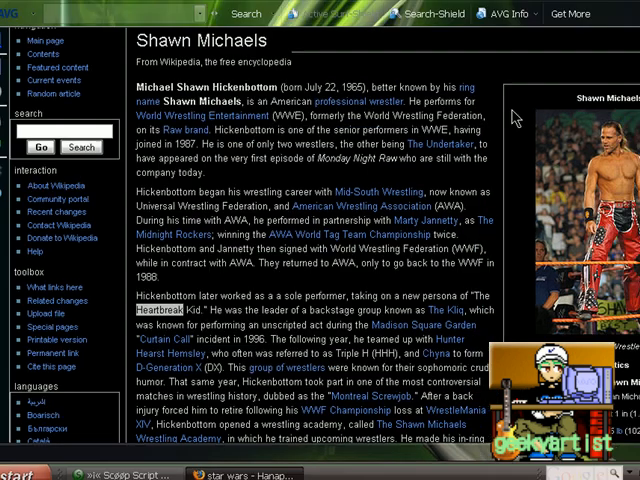